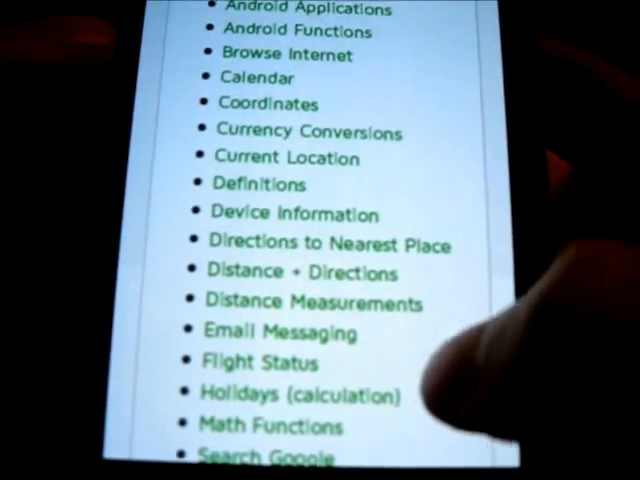
scroll("down", 3)
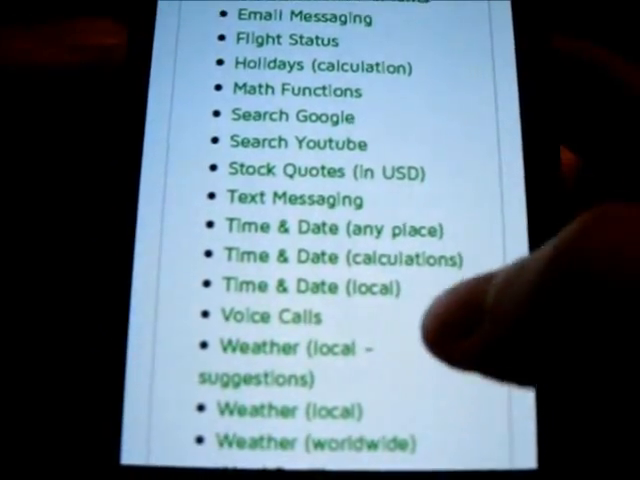
scroll("down", 3)
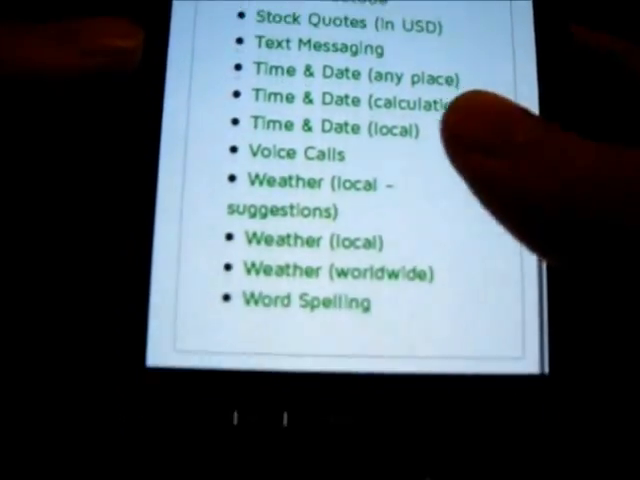
scroll("down", 3)
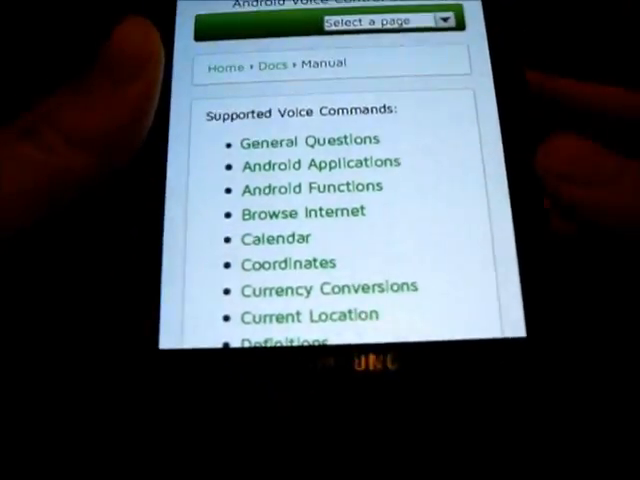
scroll("down", 3)
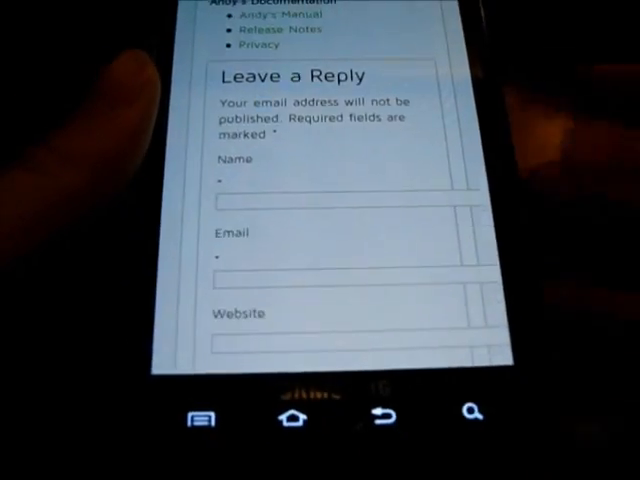